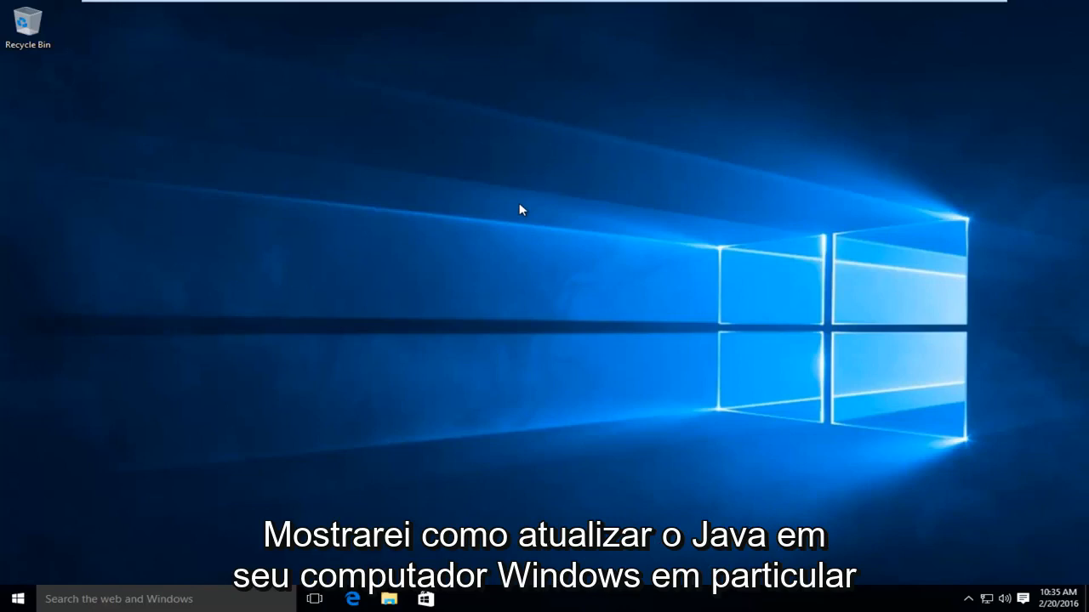
mouse_move(317, 212)
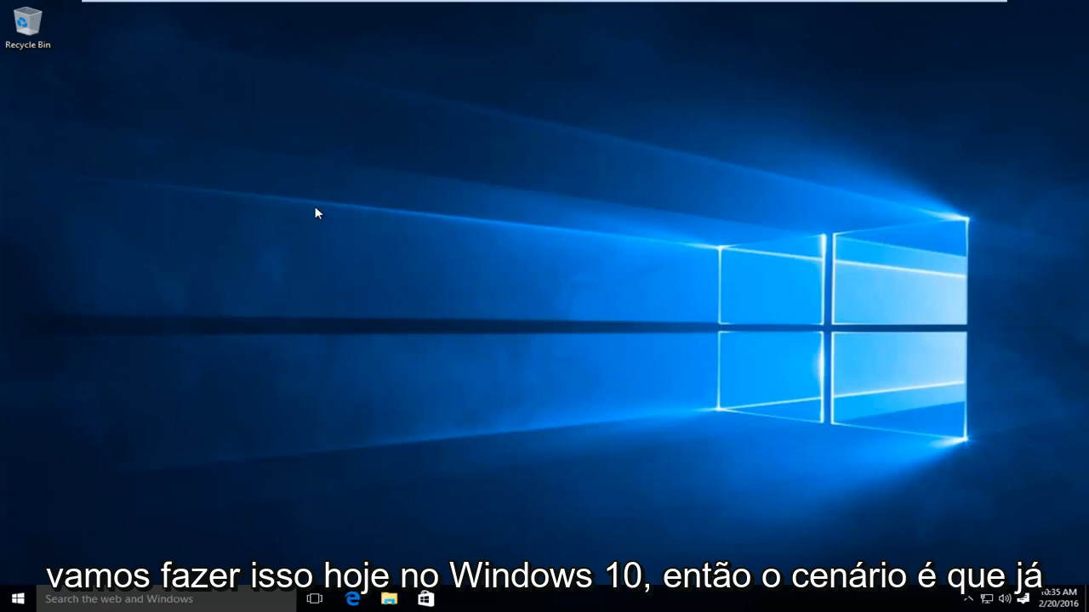
mouse_move(222, 319)
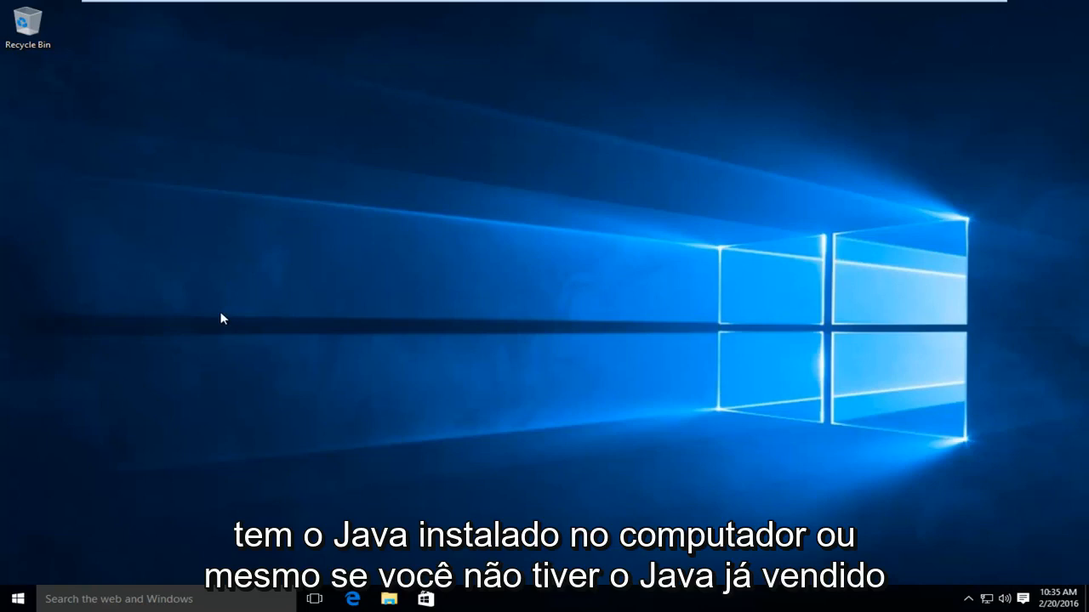
mouse_move(204, 298)
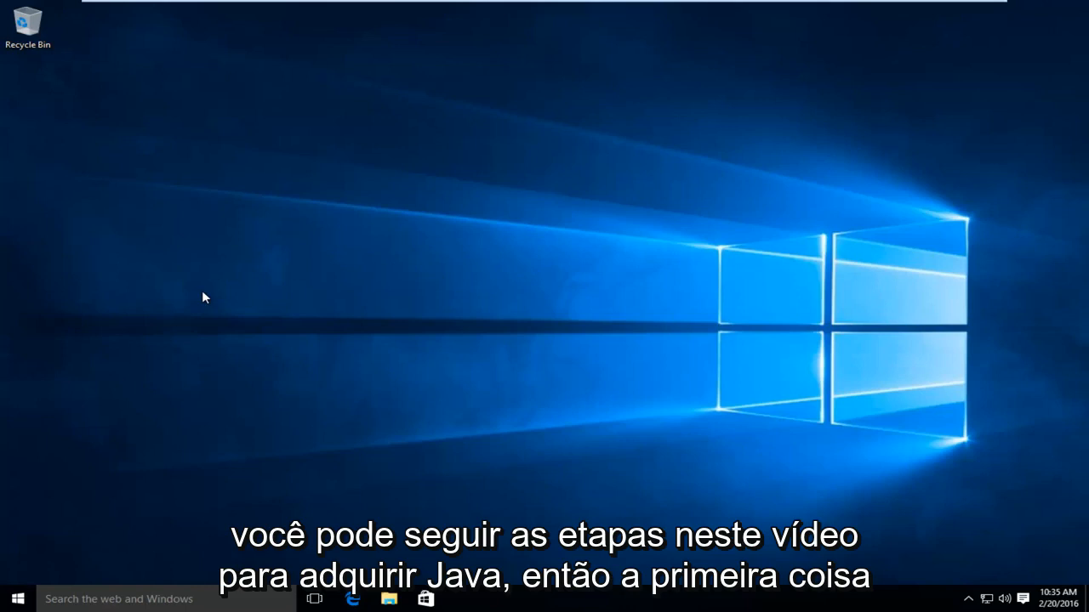
mouse_move(194, 419)
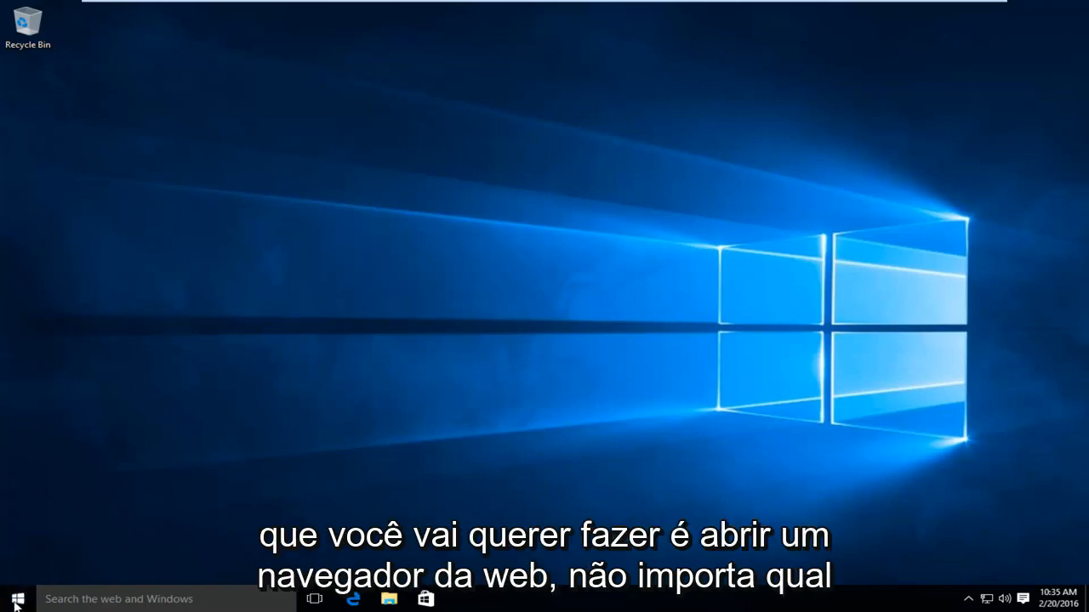
Search Start for 'internet' and launch Internet Explorer.
left_click(17, 599)
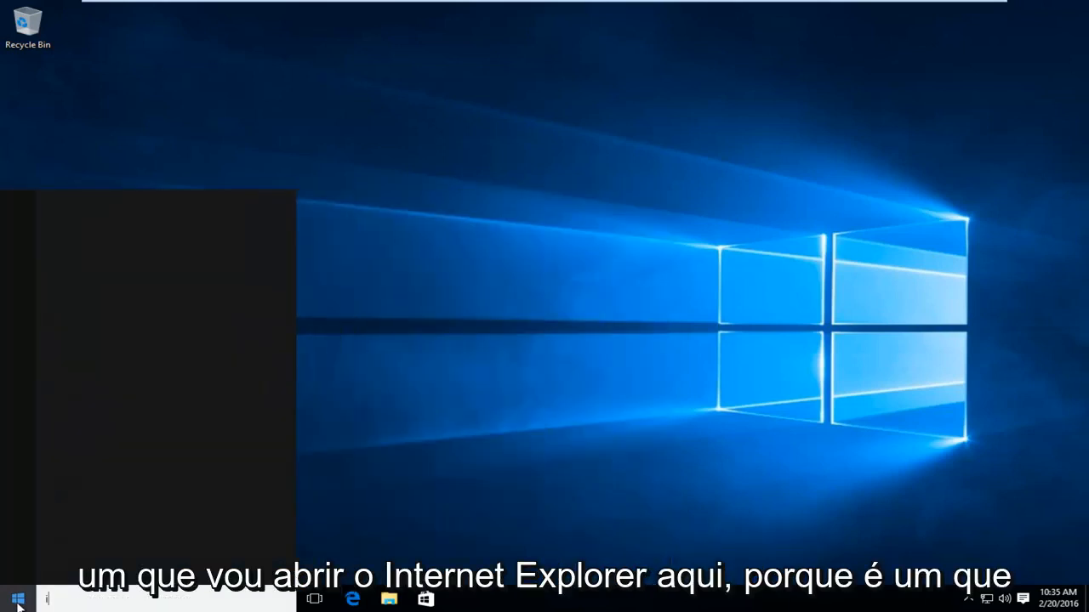
type("internet")
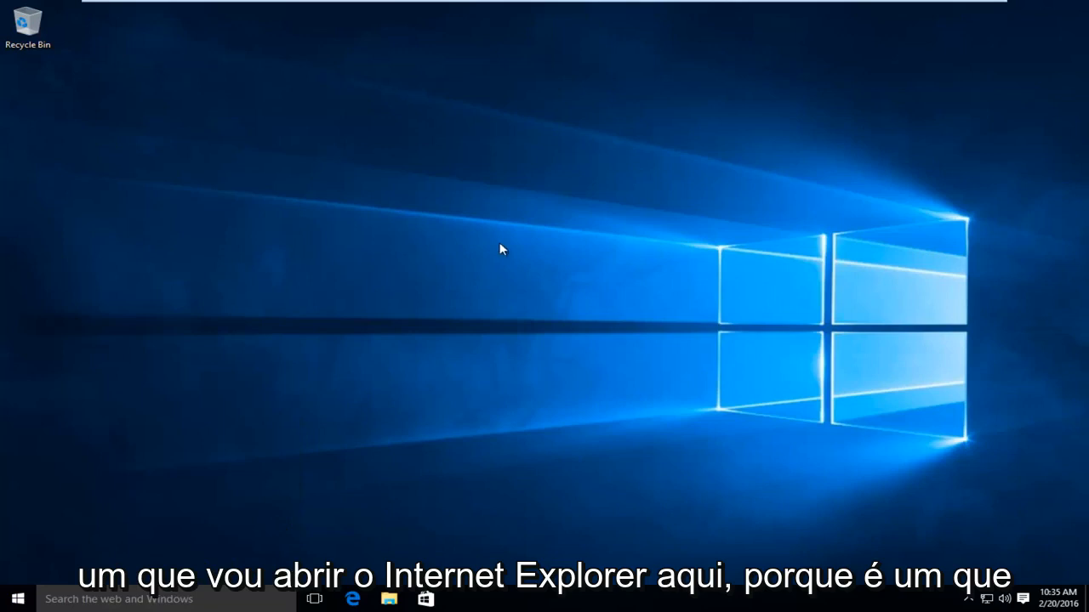
left_click(352, 599)
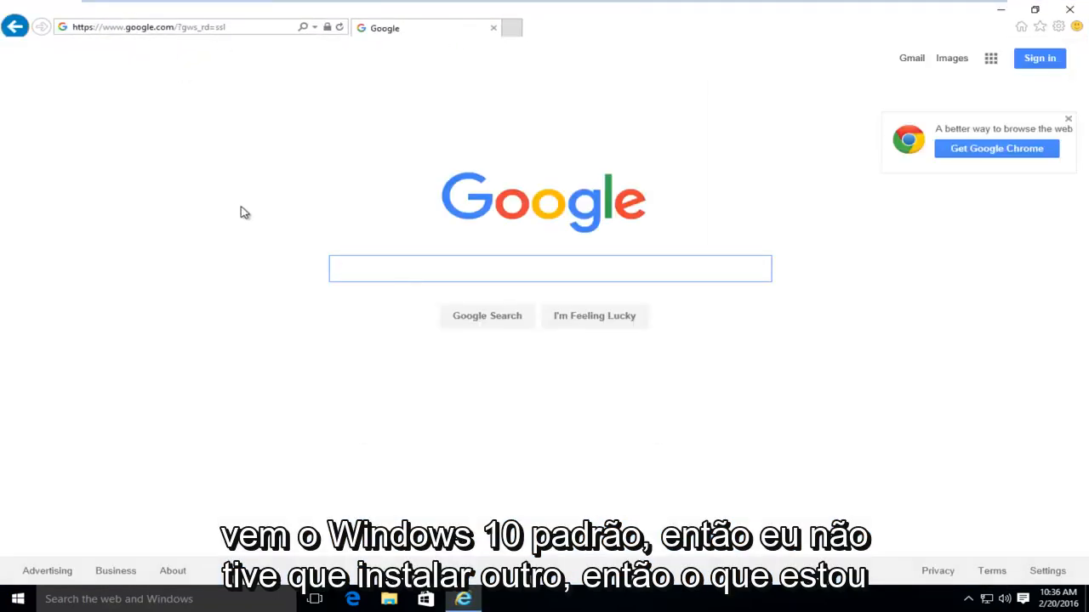
Search Google for 'java'.
left_click(550, 269)
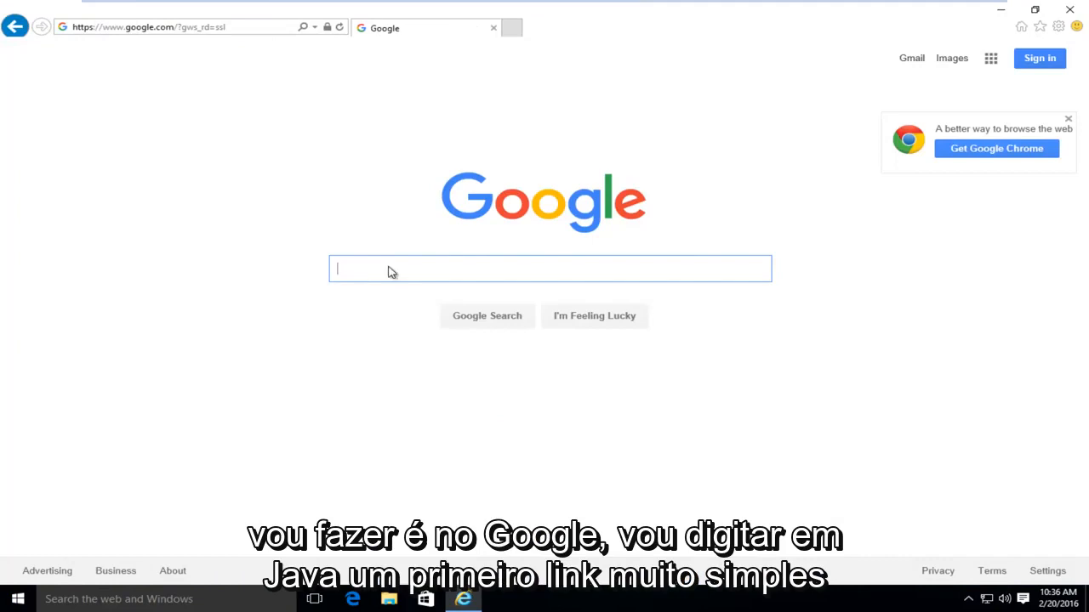
type("java")
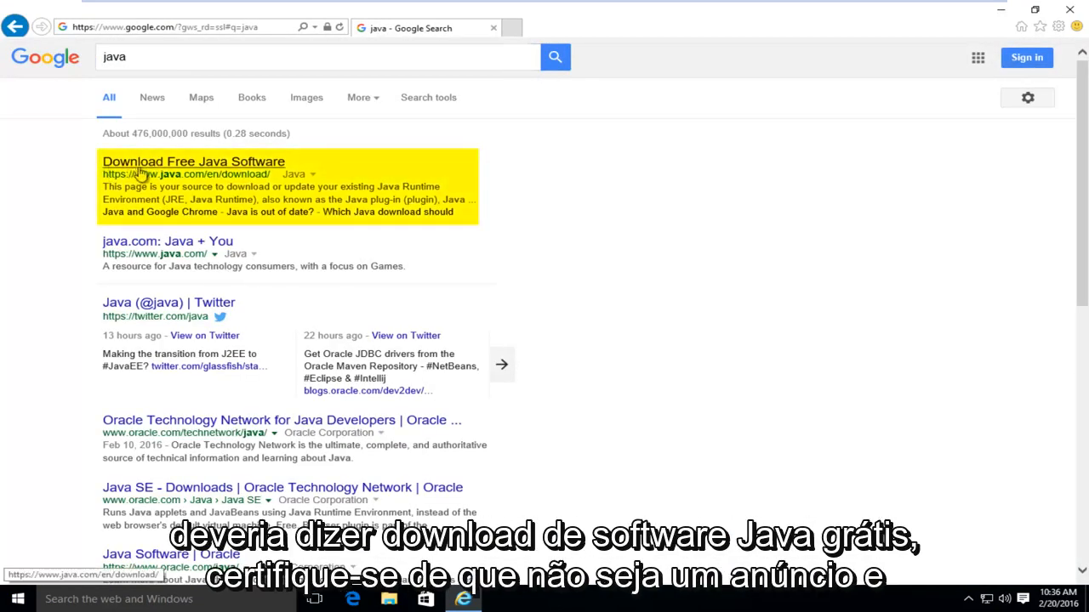
mouse_move(77, 173)
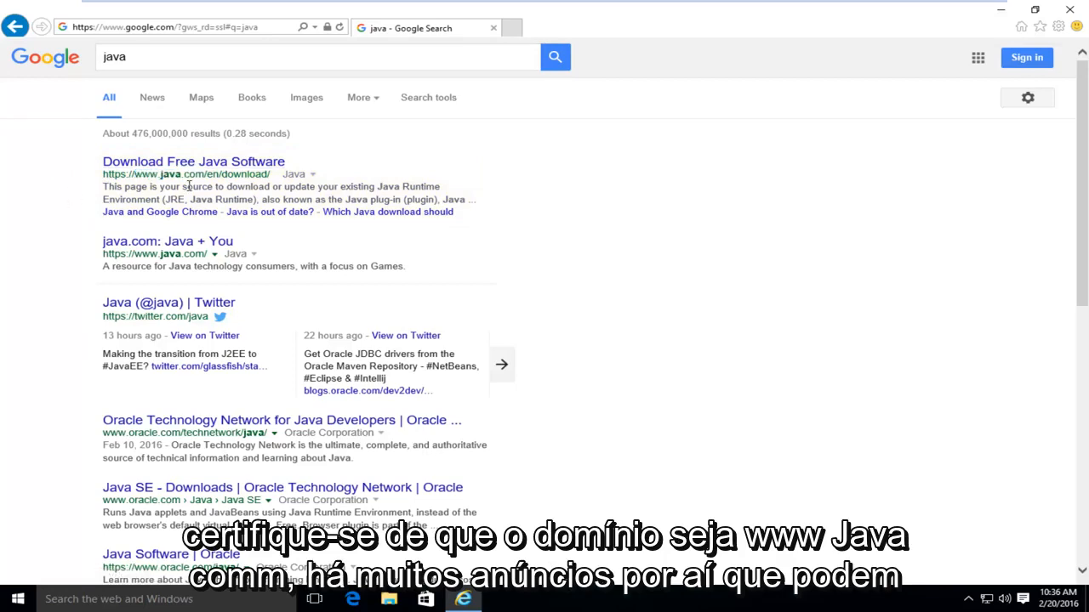
Open the java.com result and choose Free Java Download for Version 8 Update 73.
left_click(193, 161)
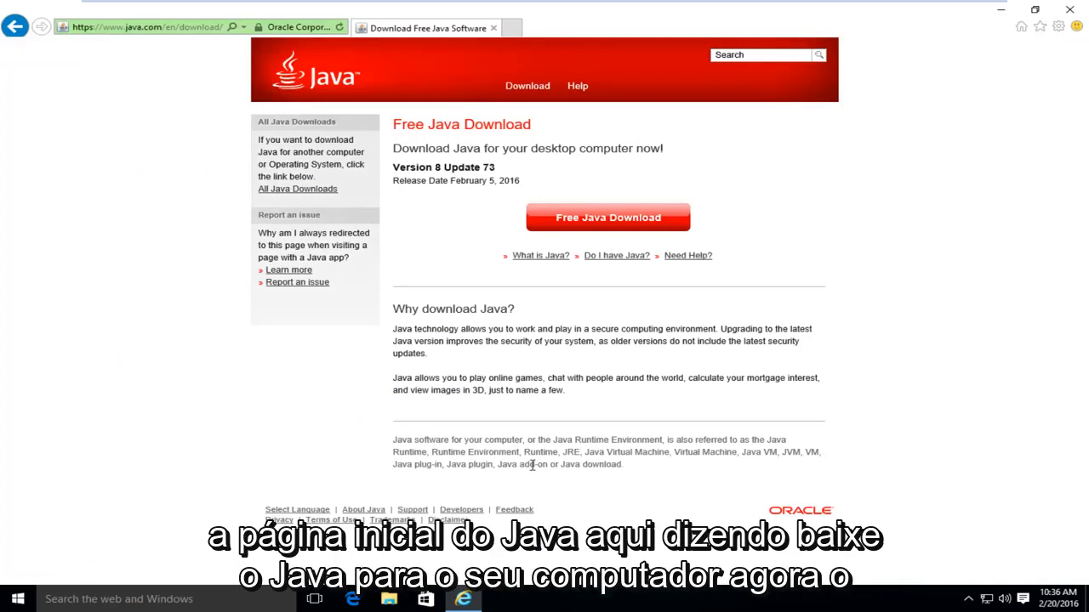
mouse_move(408, 162)
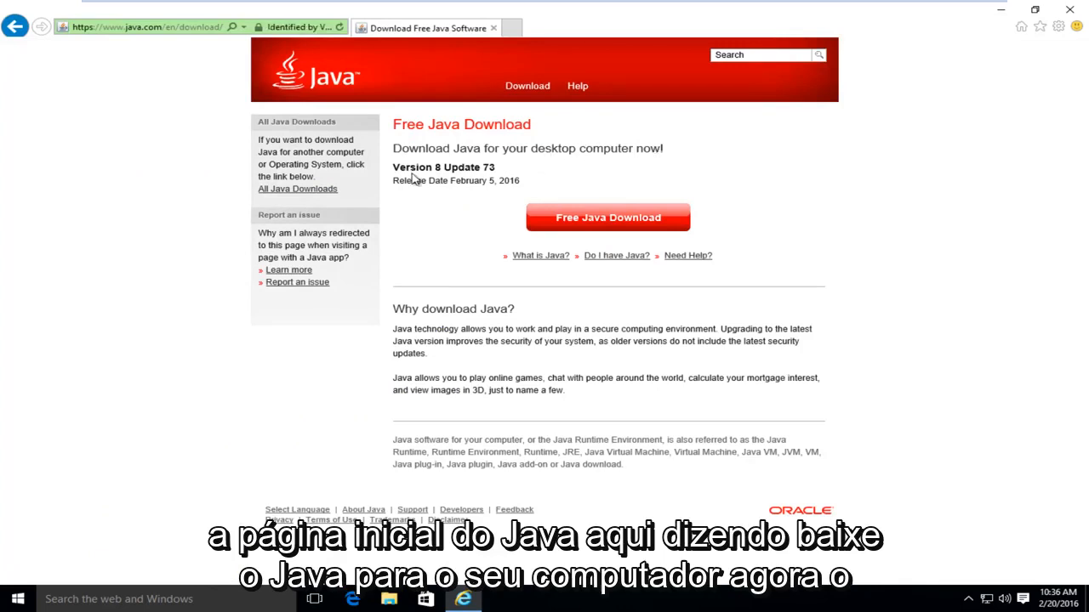
double_click(437, 167)
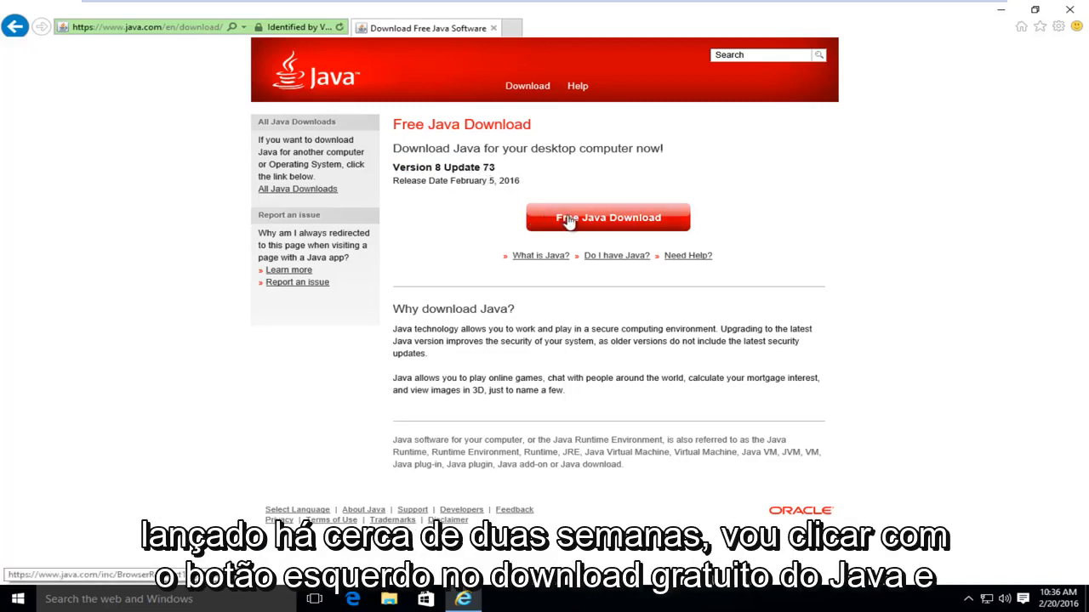
left_click(608, 217)
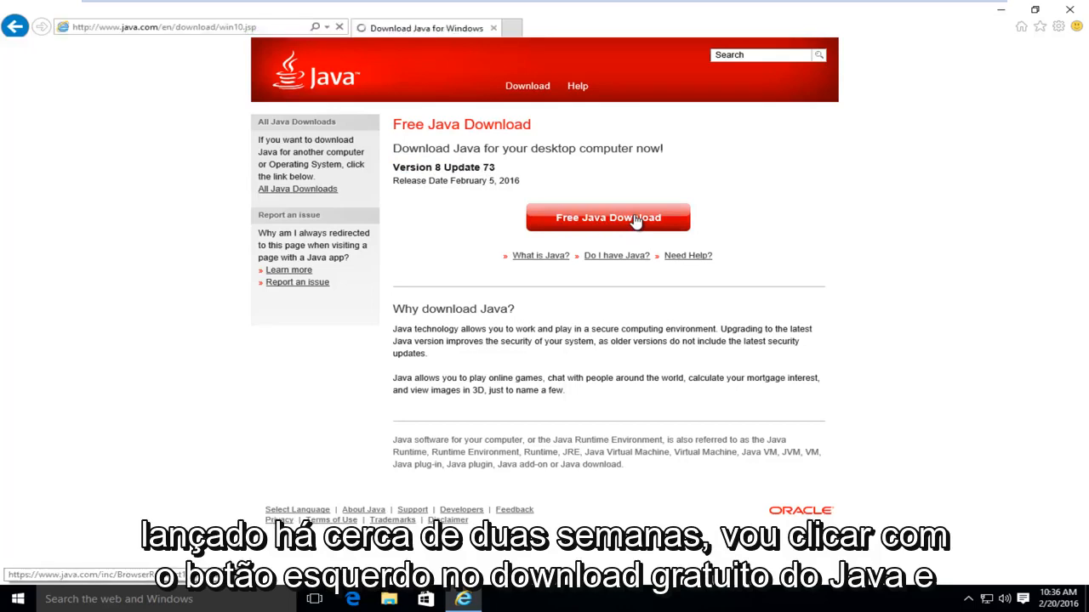
left_click(607, 217)
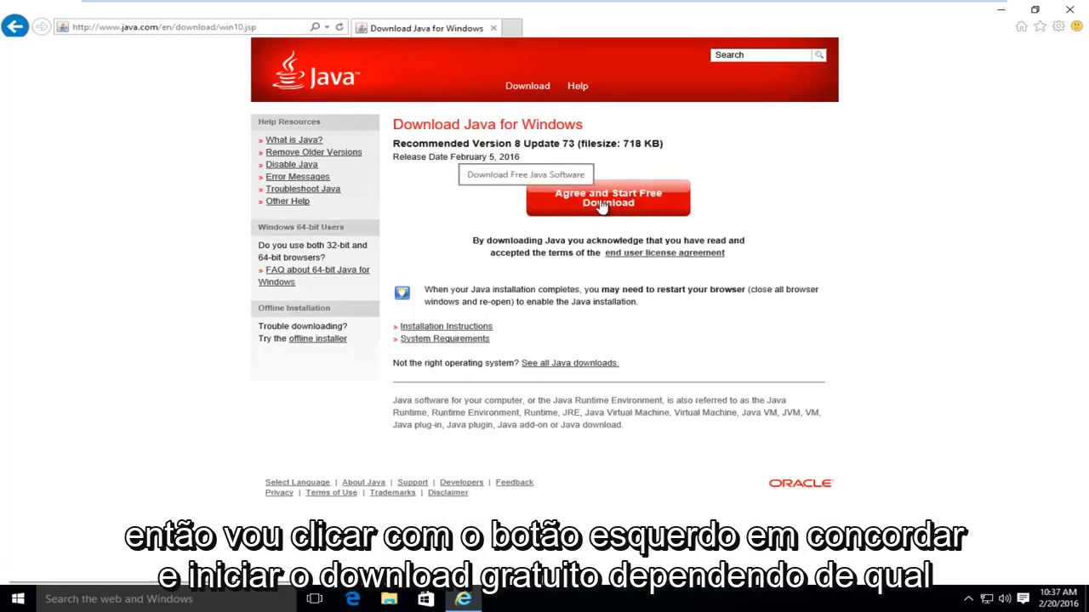
Agree and download the Java 8 Update 73 installer, then run it.
left_click(607, 198)
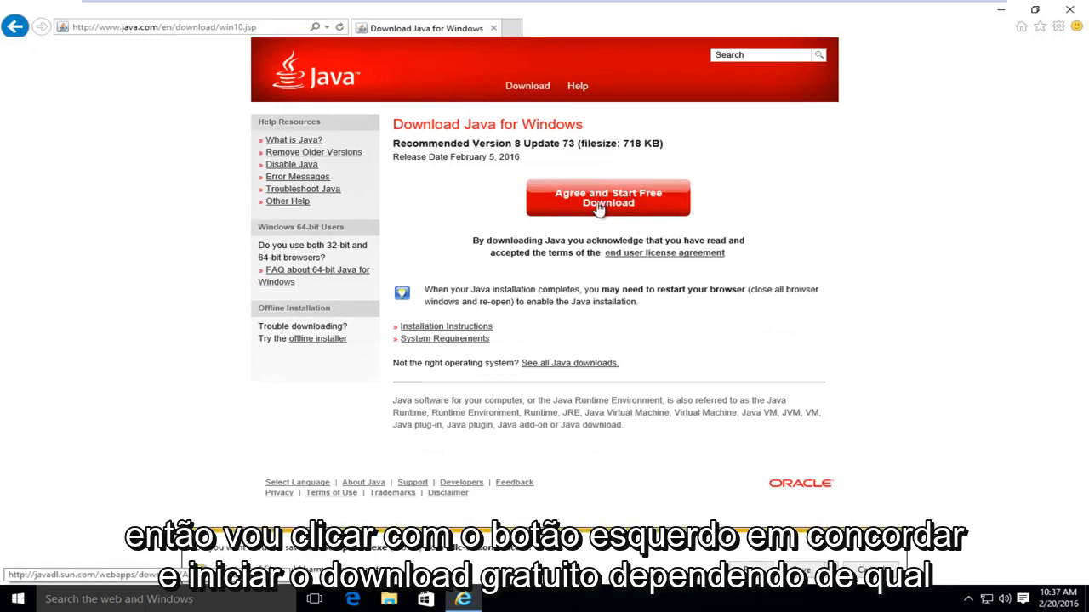
left_click(607, 197)
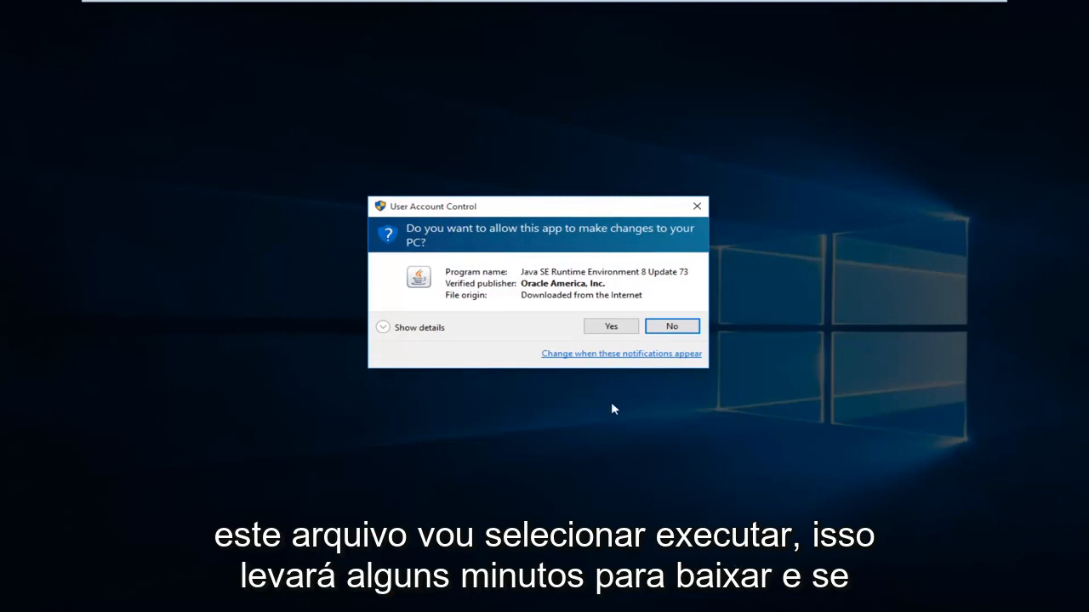
mouse_move(463, 241)
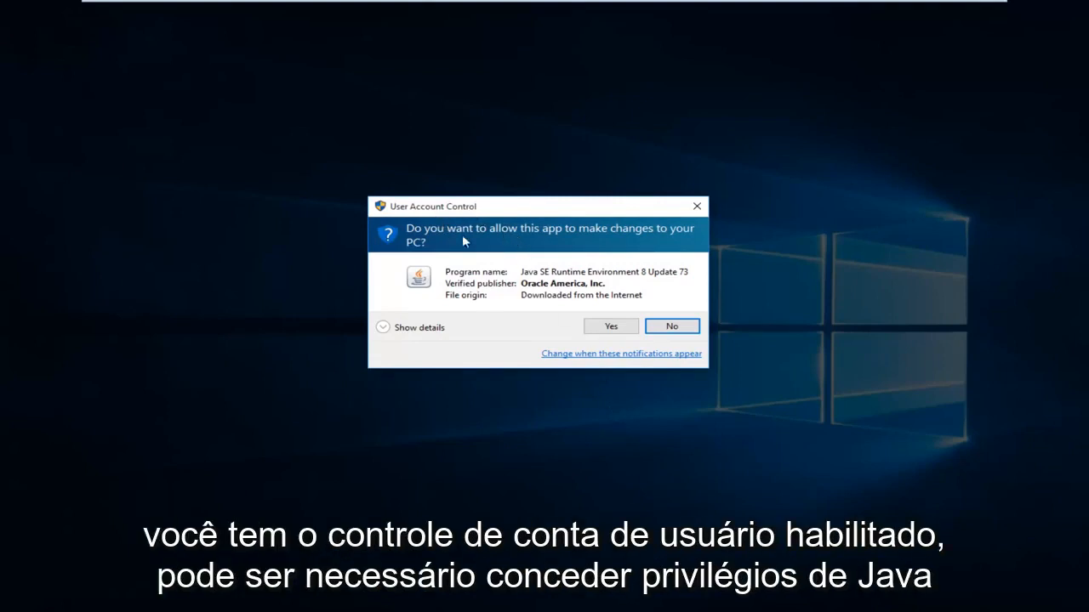
mouse_move(537, 271)
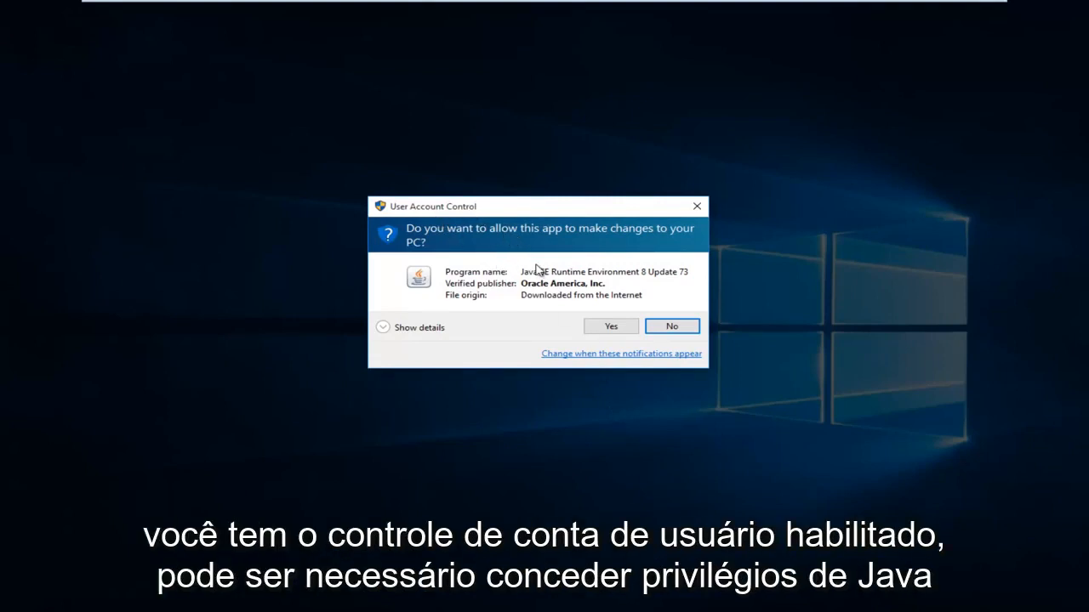
mouse_move(528, 262)
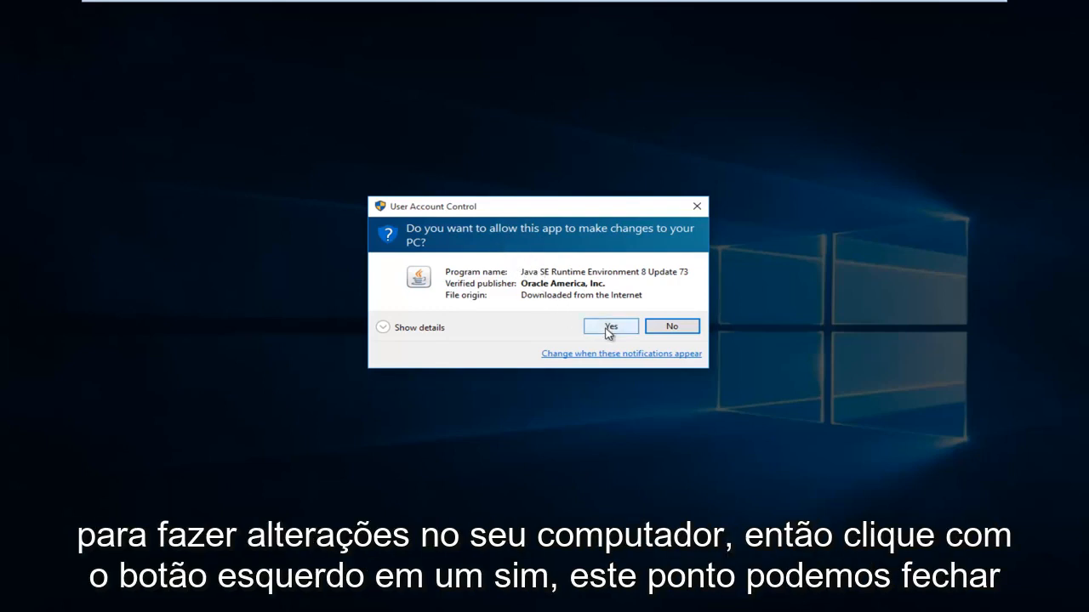
Allow the Java installer through User Account Control and start installing from the welcome screen.
left_click(609, 326)
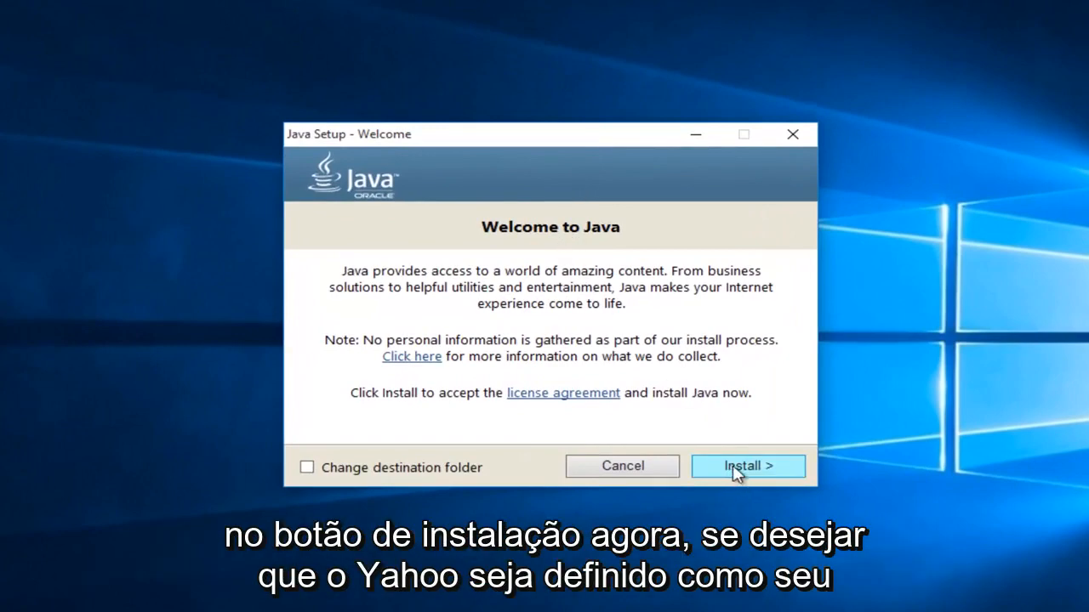
left_click(747, 466)
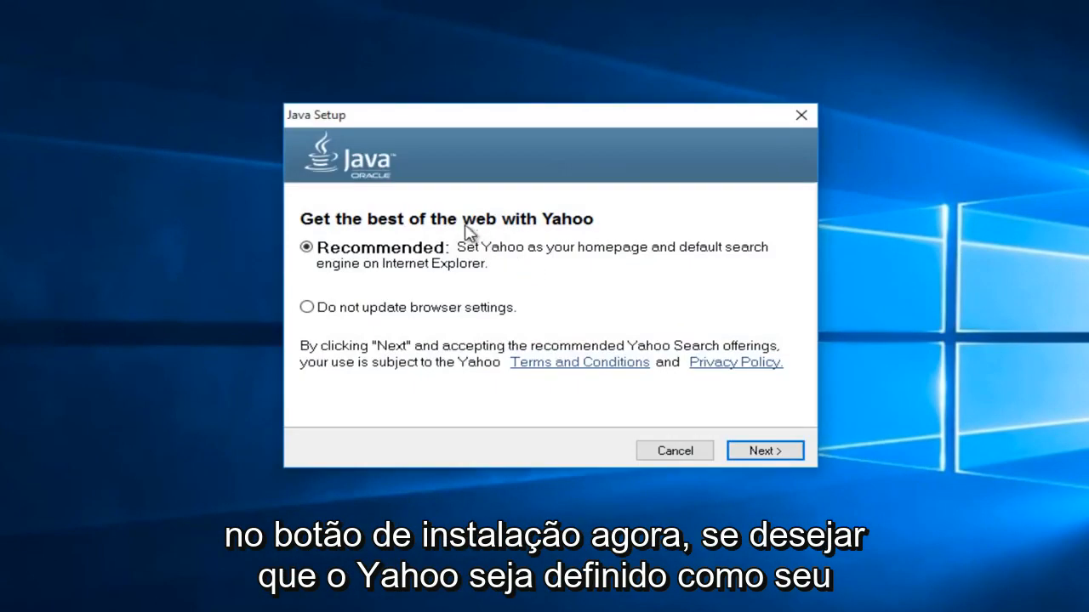
mouse_move(587, 260)
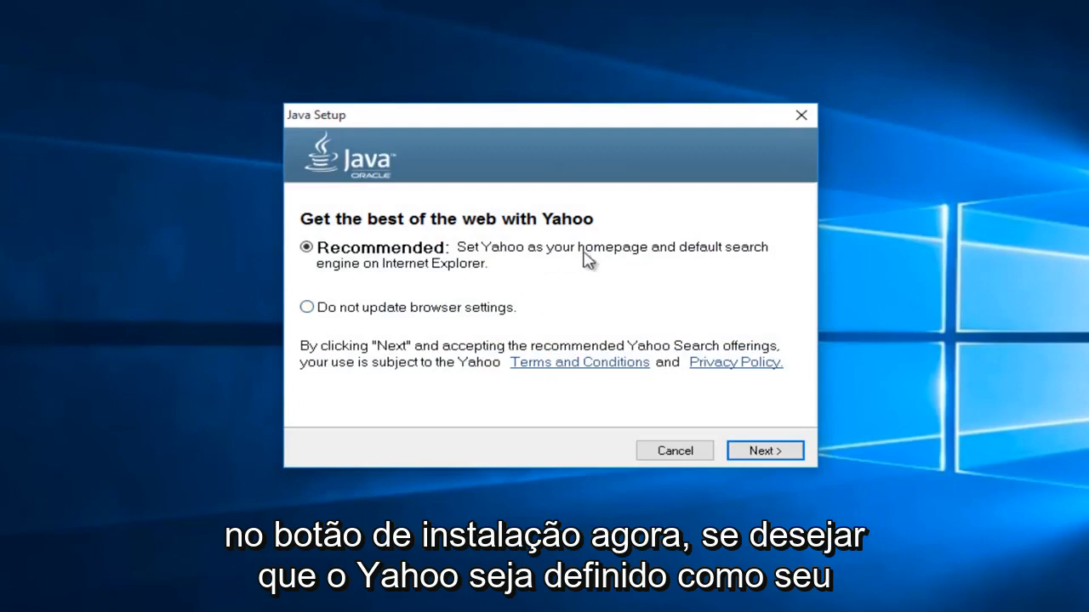
mouse_move(404, 270)
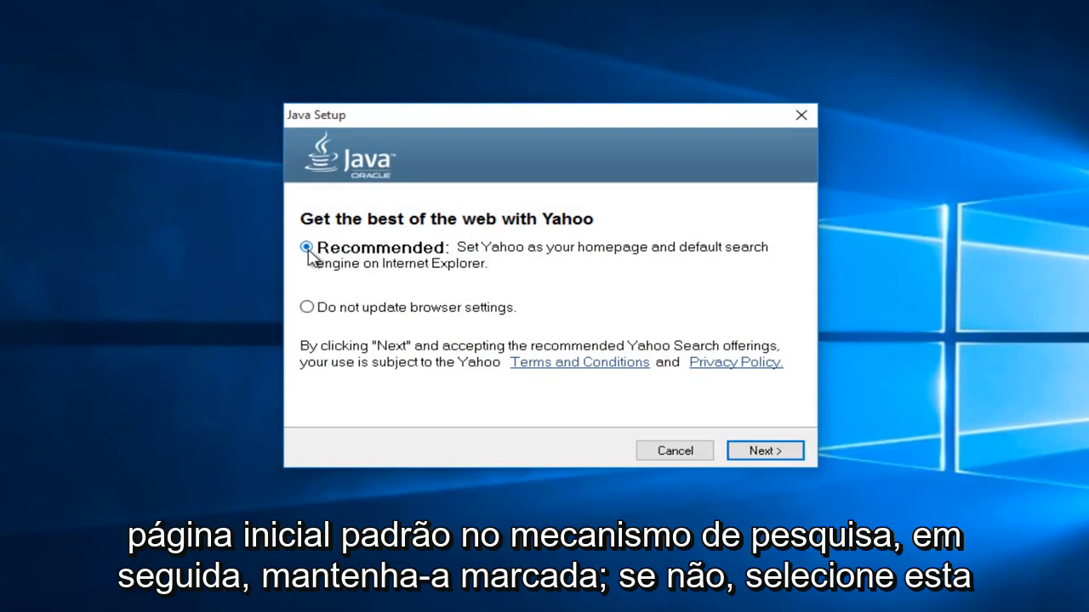
Choose 'Do not update browser settings' to decline the Yahoo offer and continue.
left_click(307, 307)
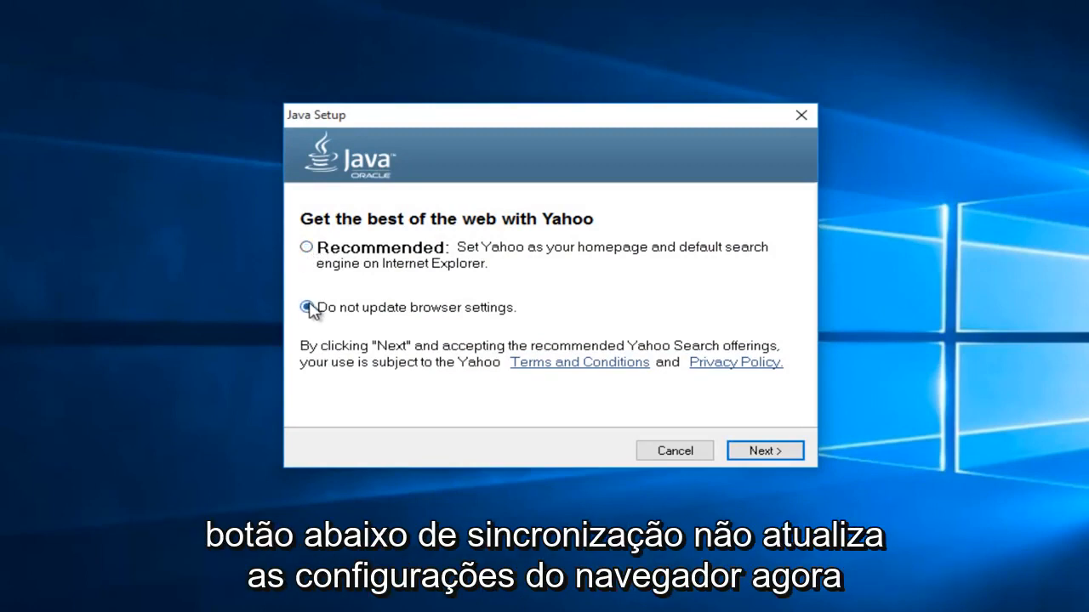
left_click(307, 307)
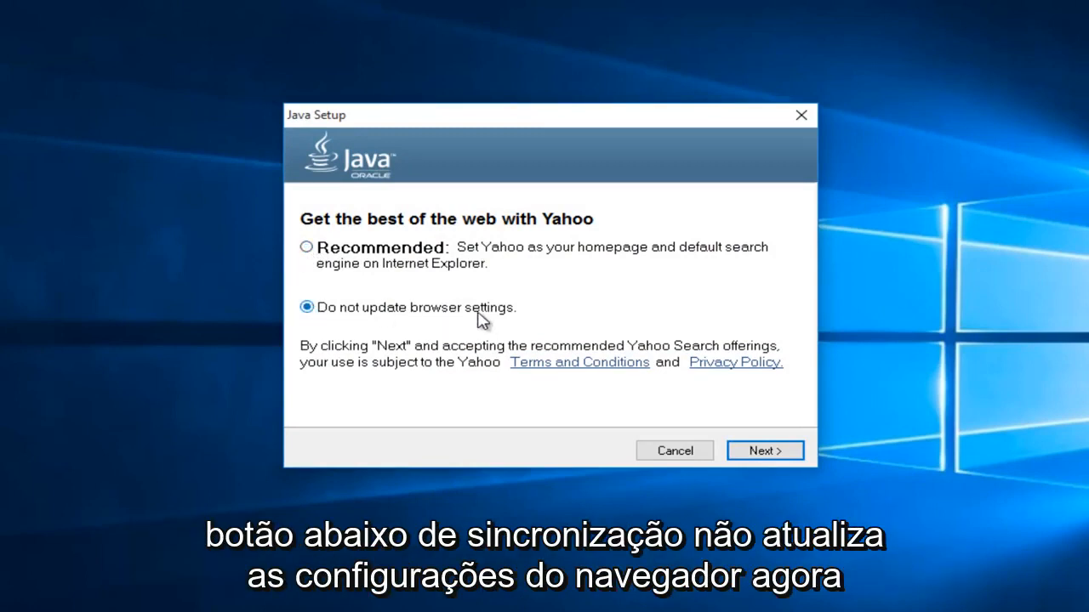
mouse_move(561, 272)
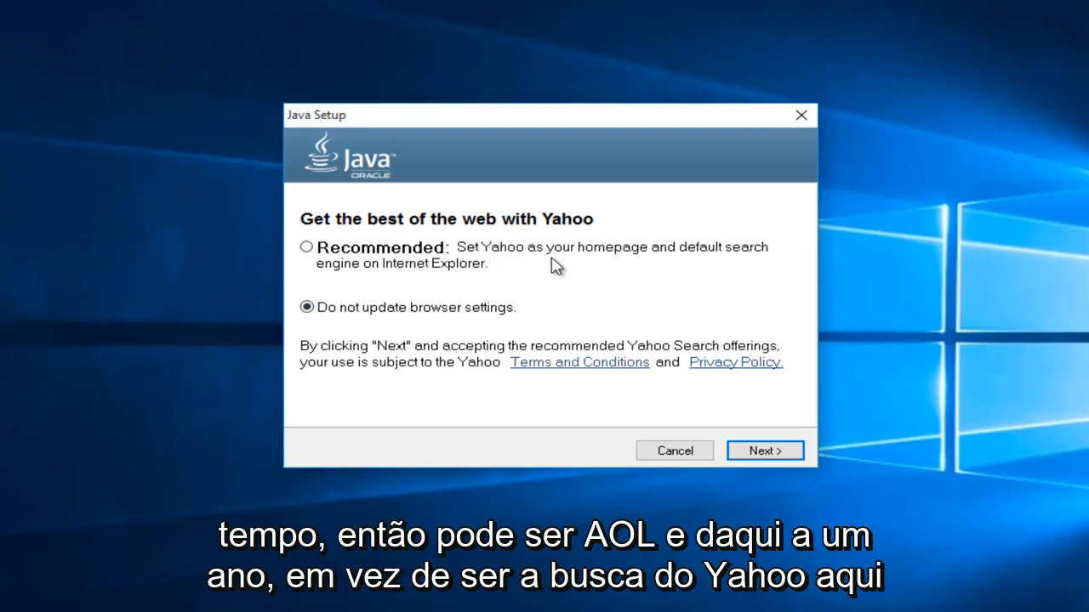
mouse_move(491, 258)
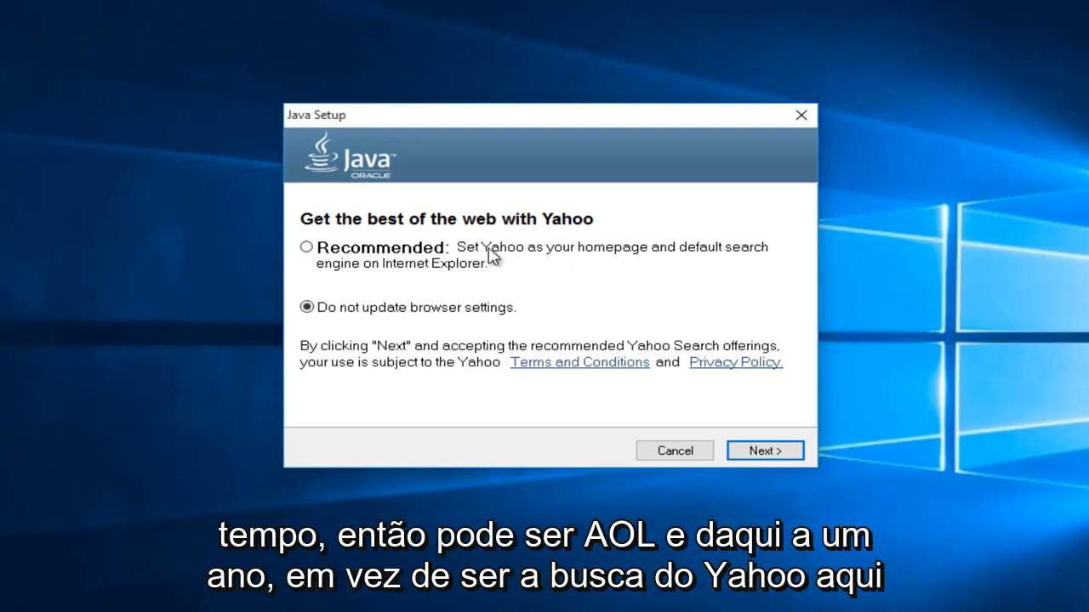
mouse_move(502, 262)
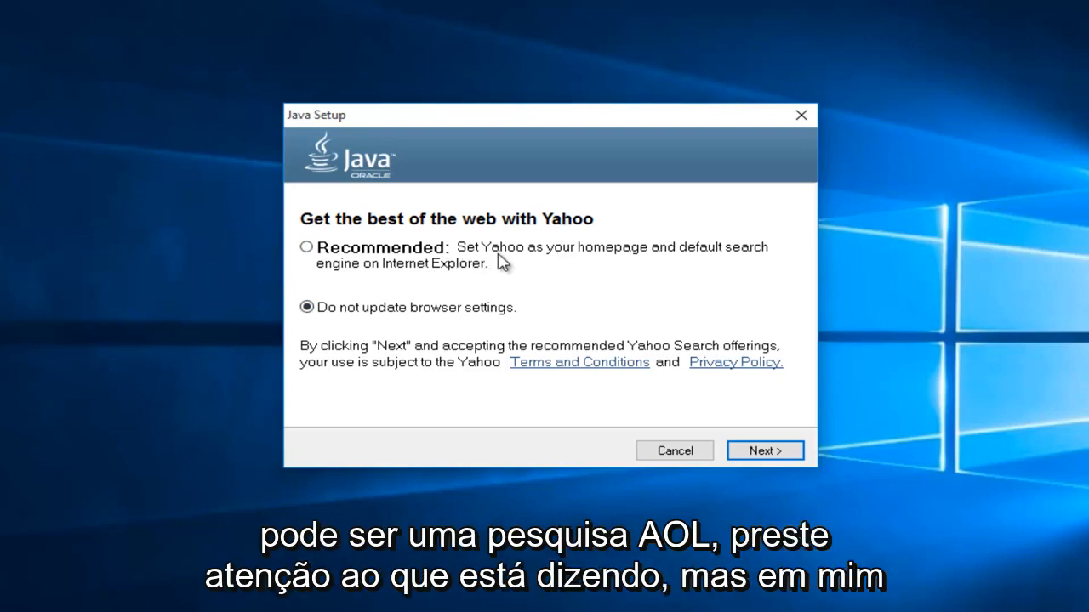
mouse_move(377, 281)
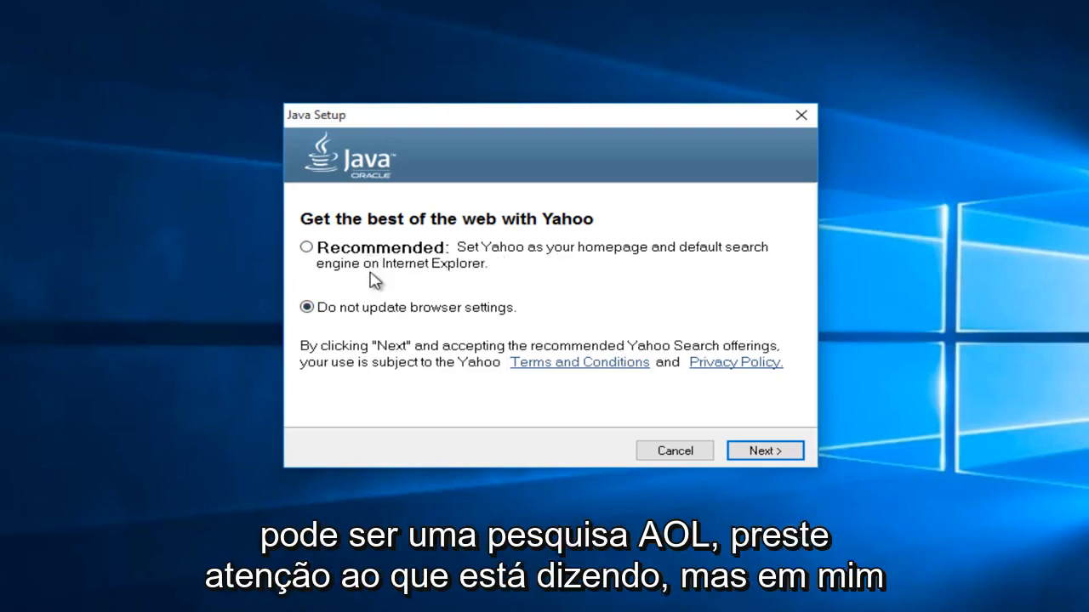
mouse_move(441, 321)
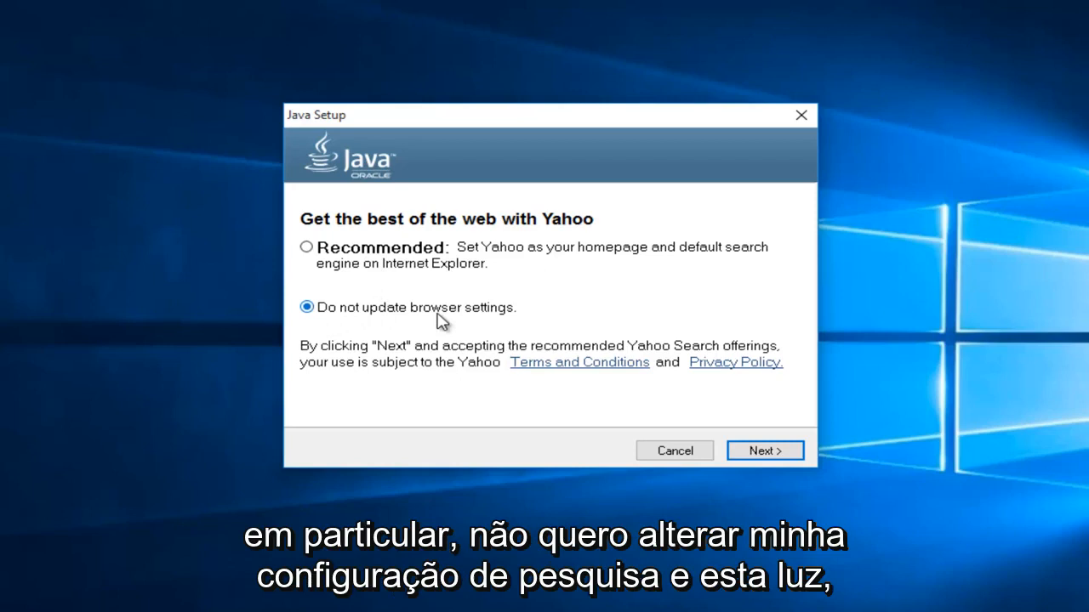
mouse_move(521, 262)
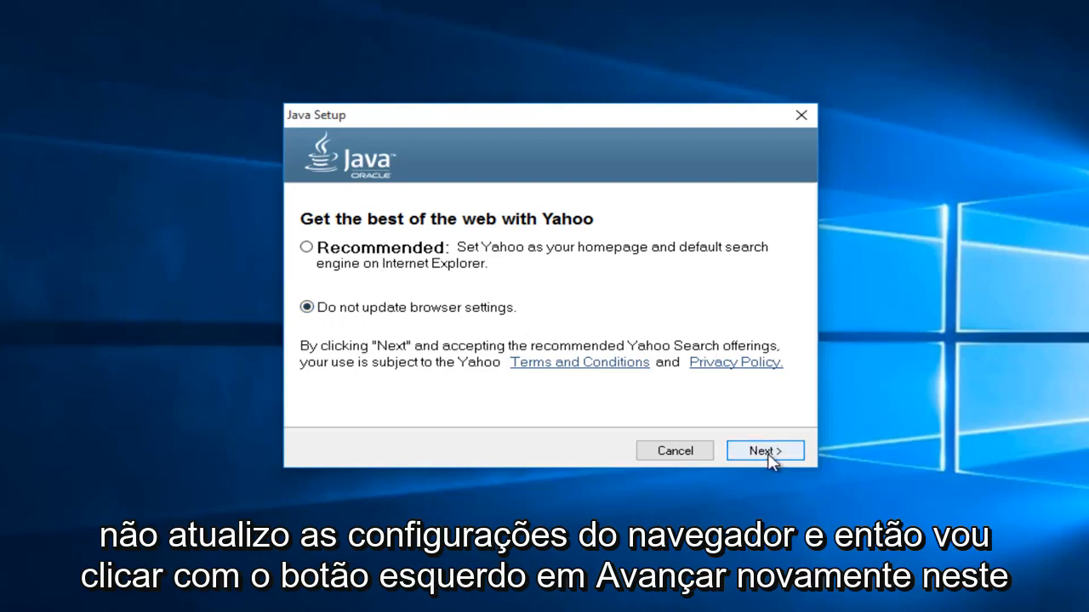
left_click(763, 450)
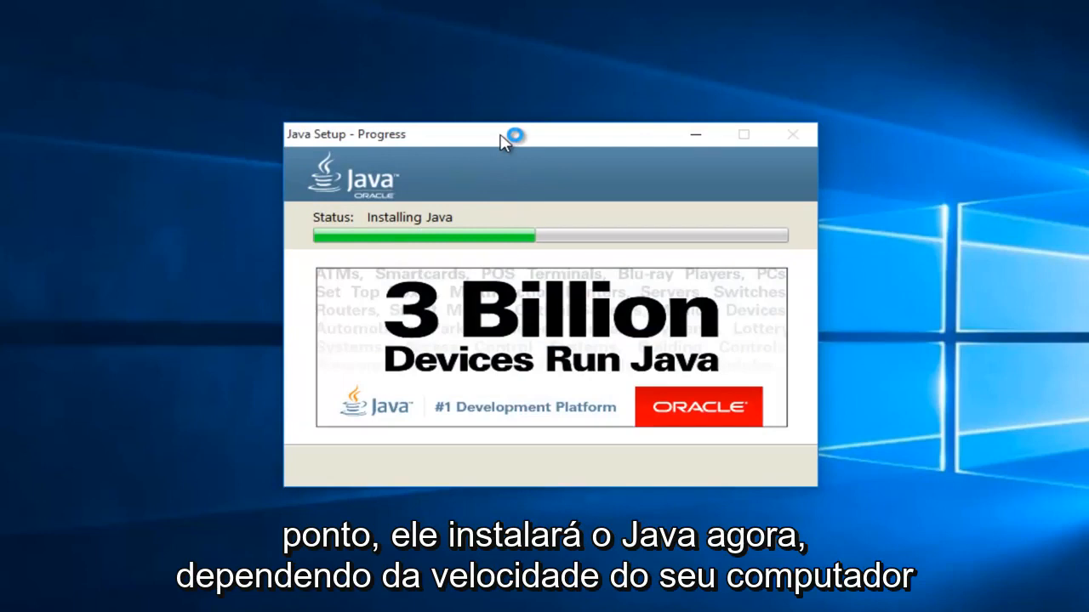
mouse_move(504, 141)
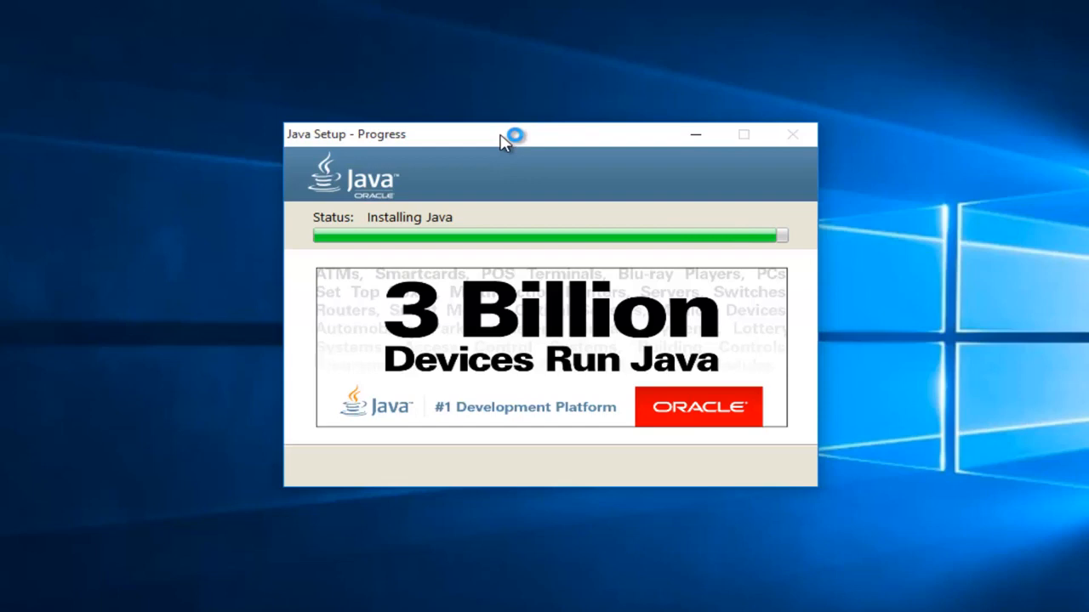
mouse_move(505, 140)
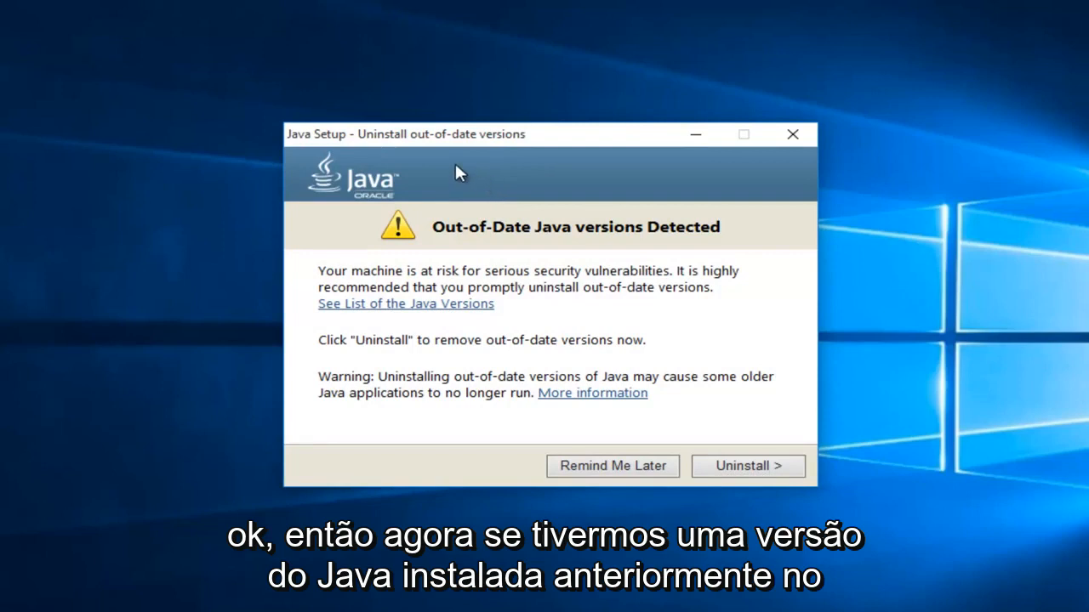
mouse_move(459, 289)
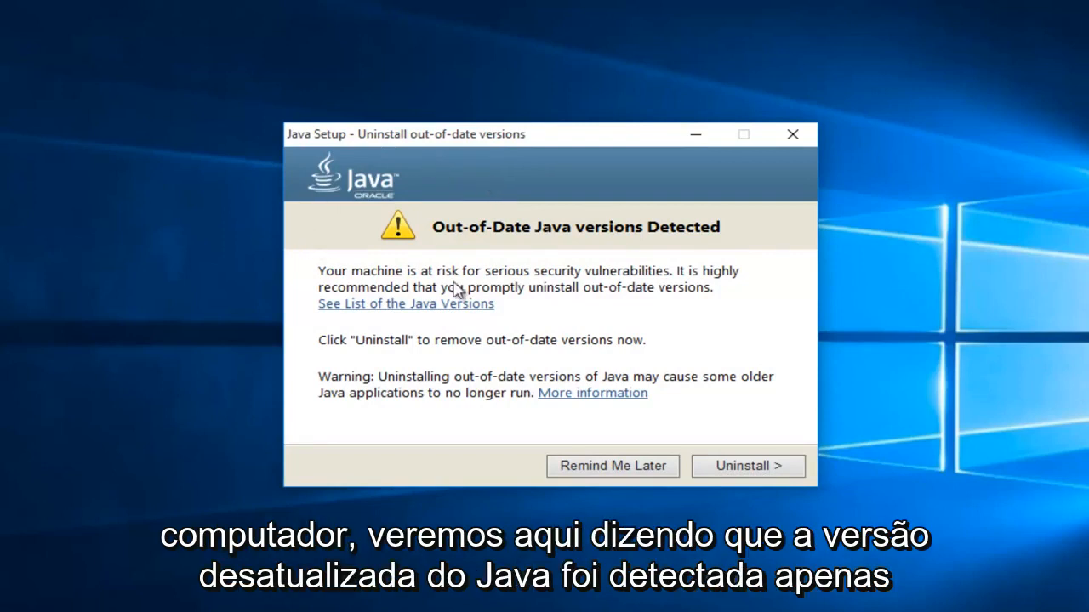
mouse_move(618, 241)
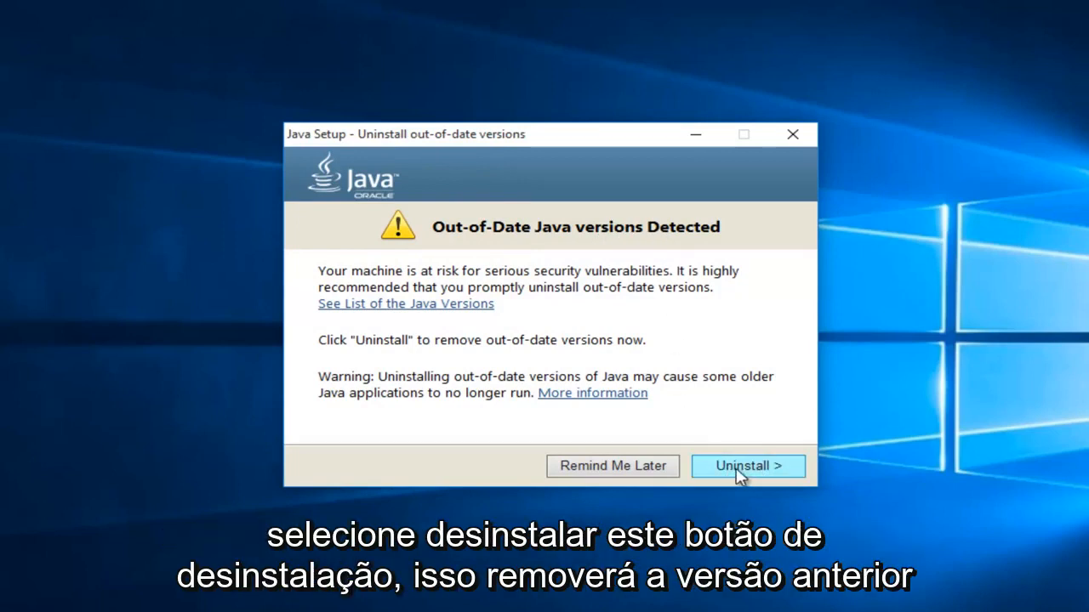
mouse_move(752, 472)
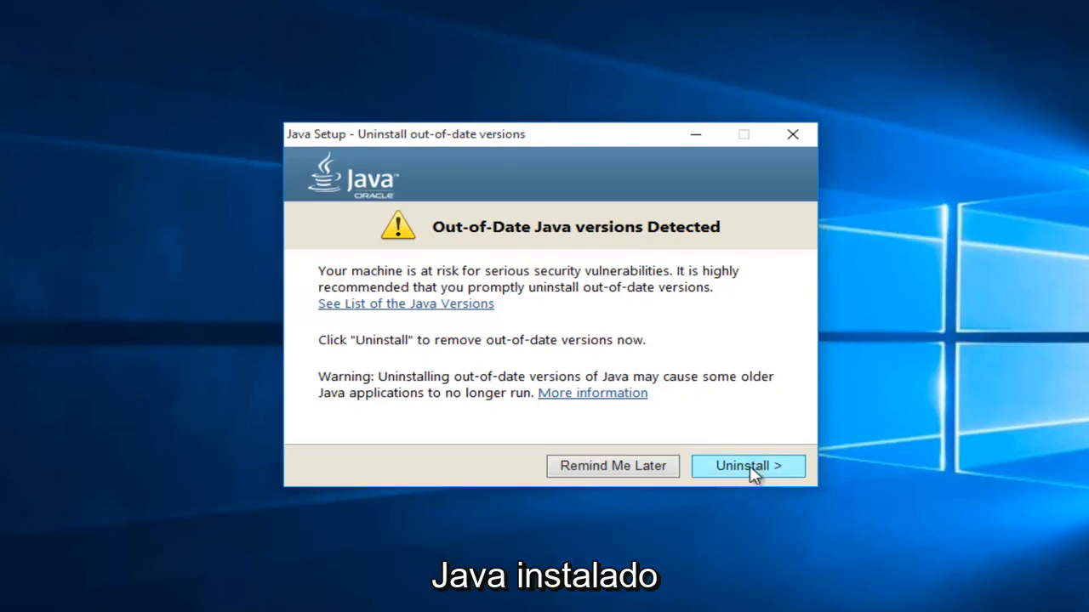
Uninstall the out-of-date Java 8 Update 51.
left_click(747, 466)
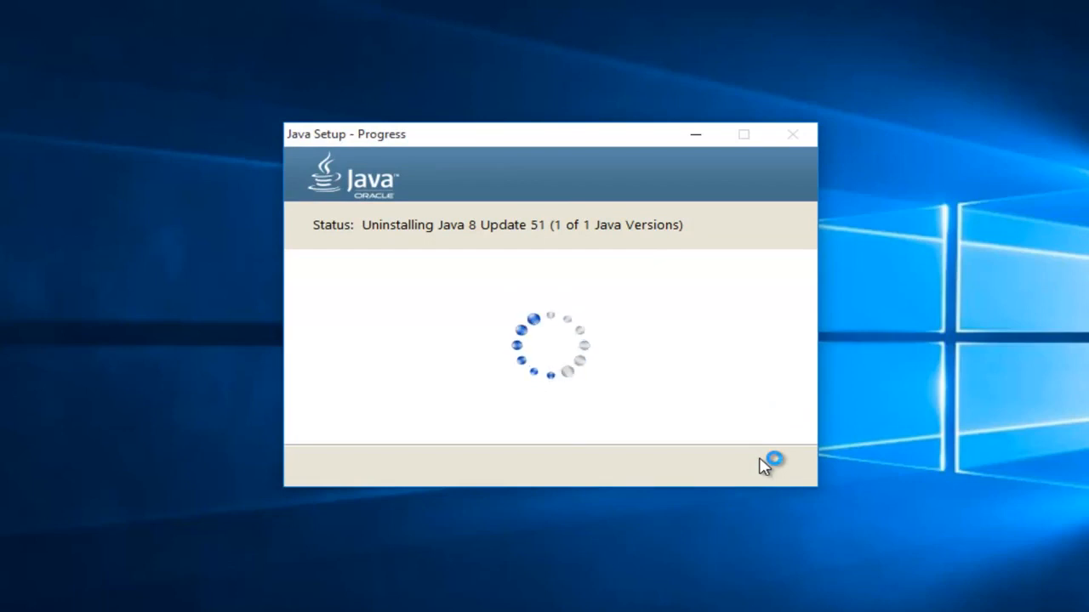
mouse_move(763, 466)
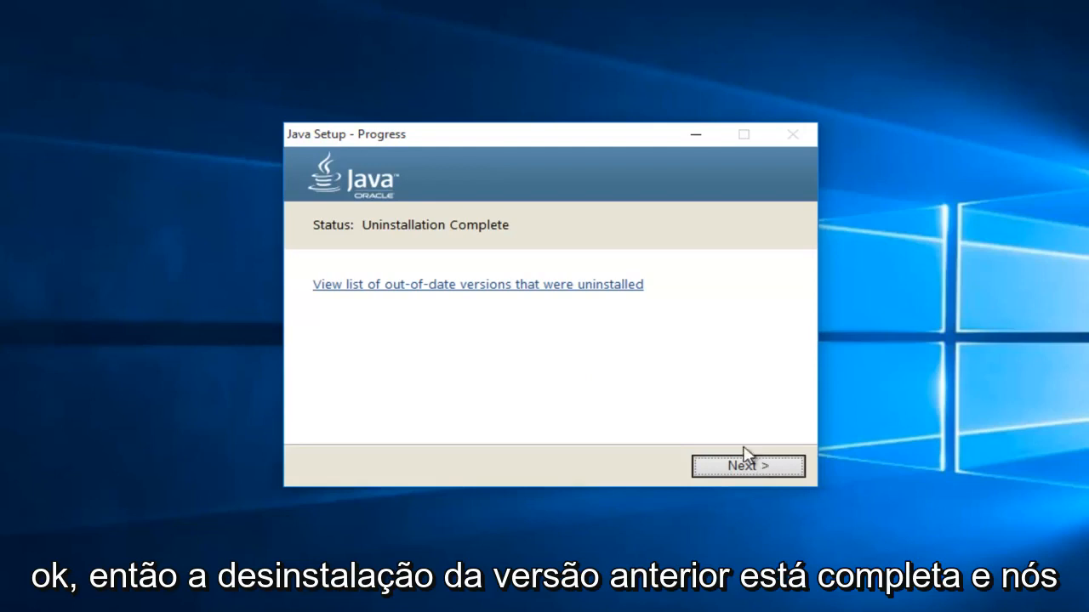
mouse_move(305, 241)
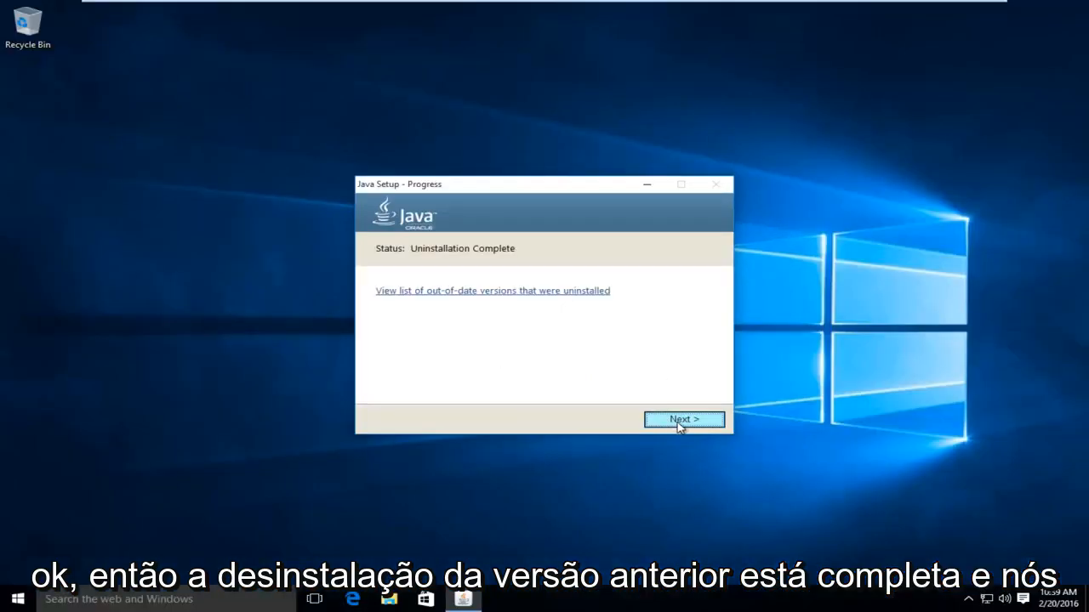
Continue past 'Uninstallation Complete' to the successful installation screen.
left_click(683, 420)
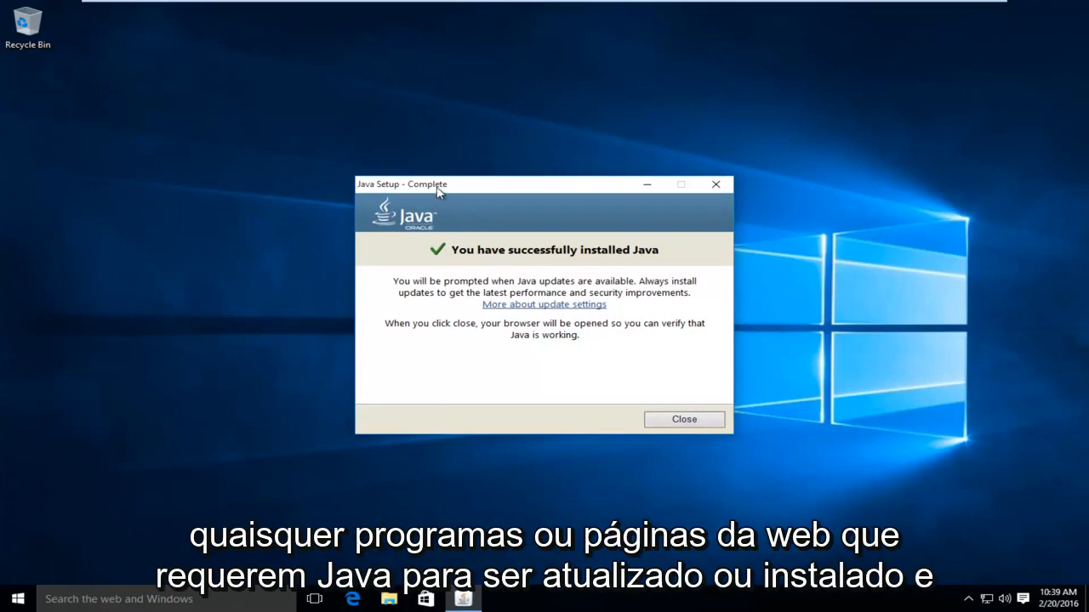
mouse_move(565, 274)
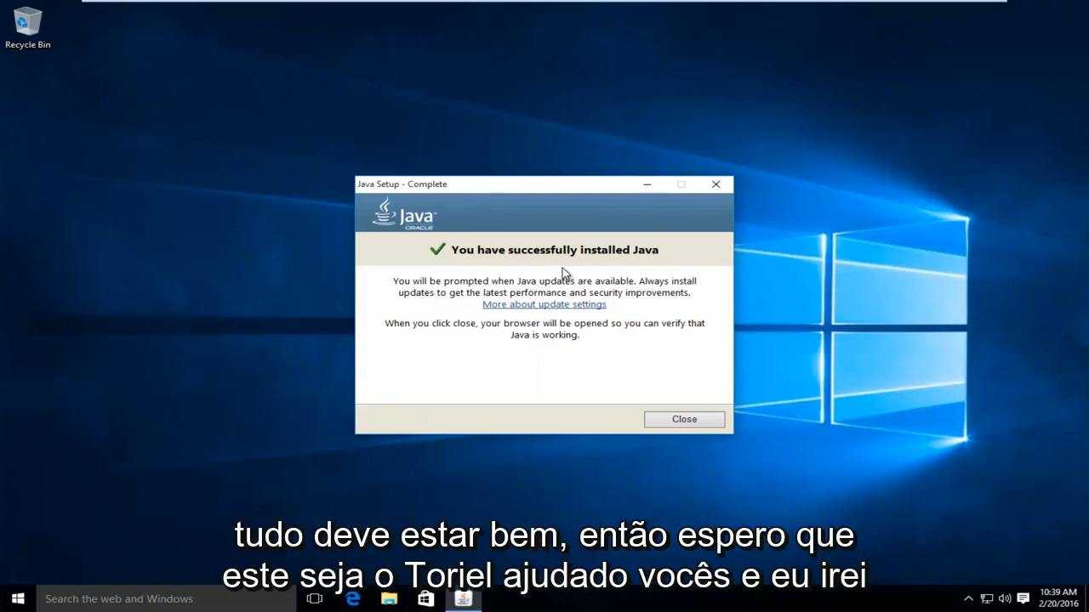
mouse_move(378, 330)
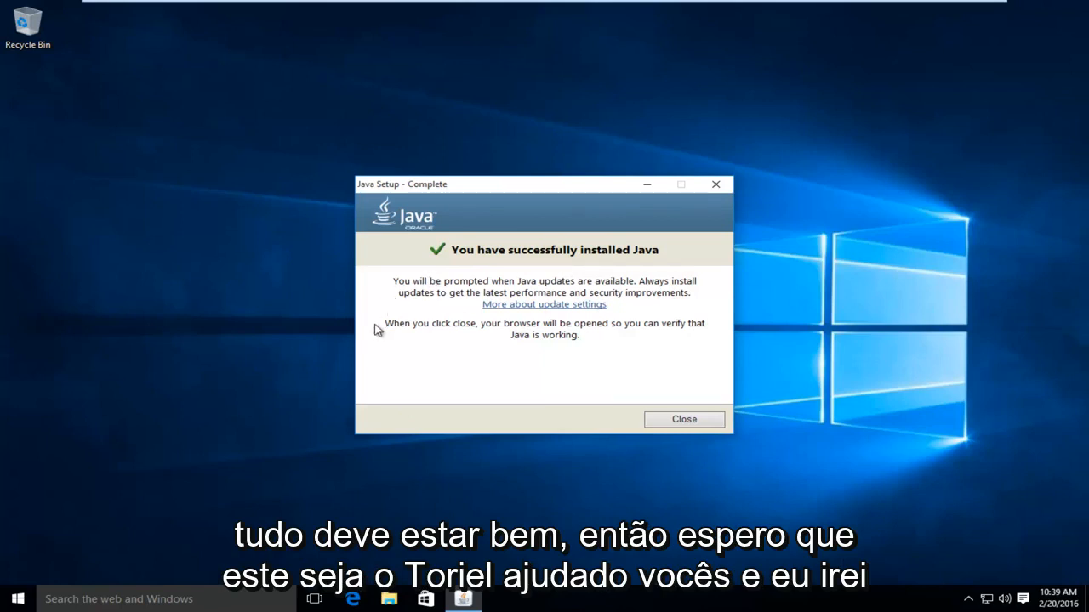
mouse_move(510, 278)
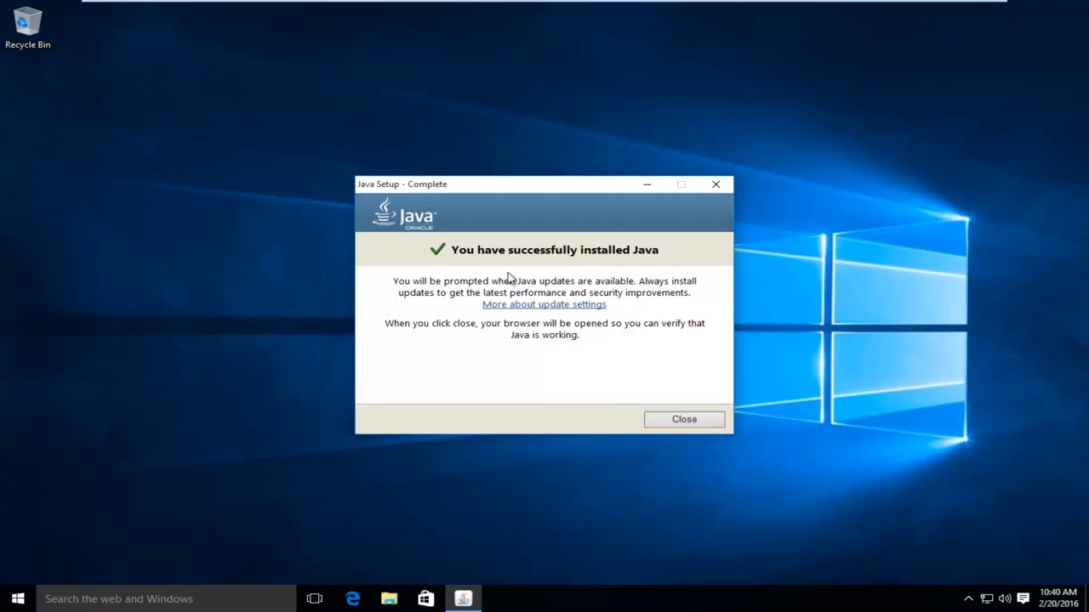